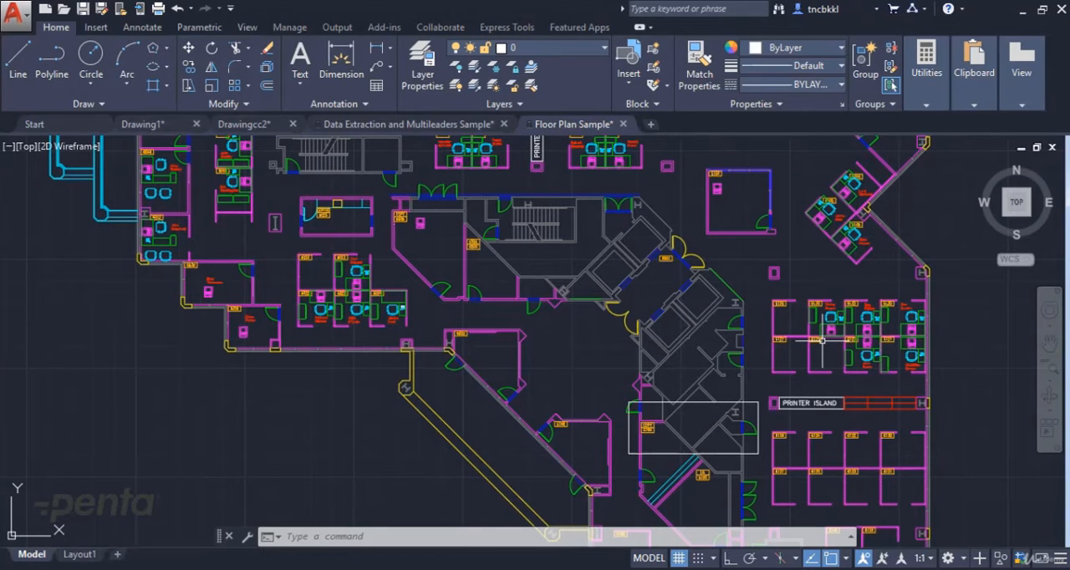
{"action": "mouse_move", "coordinate": [525, 286]}
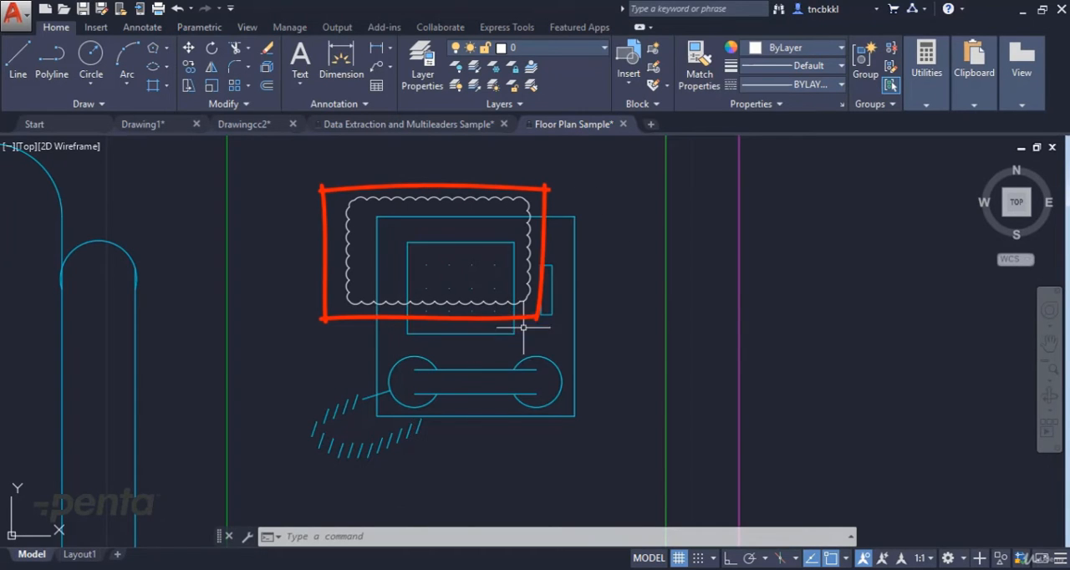
{"action": "mouse_move", "coordinate": [566, 330]}
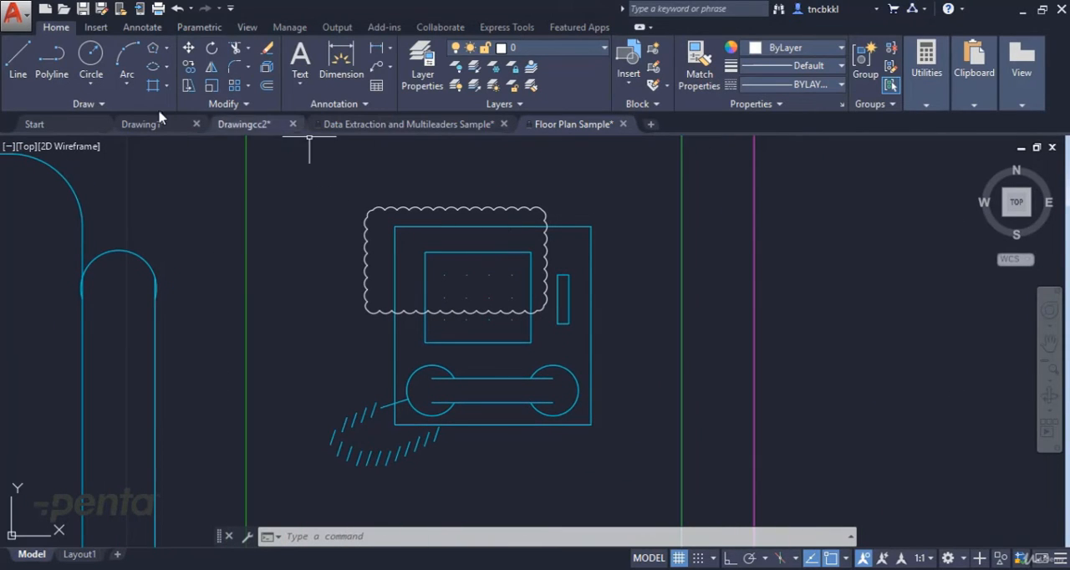
Start a Rectangular revision cloud from the expanded Draw panel's Revision Cloud dropdown.
{"action": "left_click", "coordinate": [81, 104]}
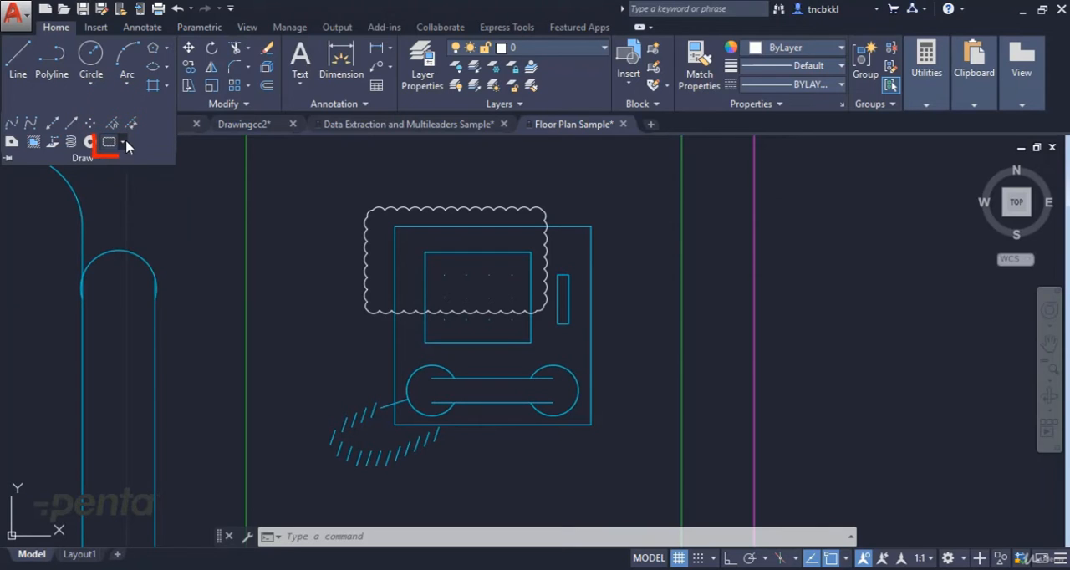
{"action": "left_click", "coordinate": [120, 142]}
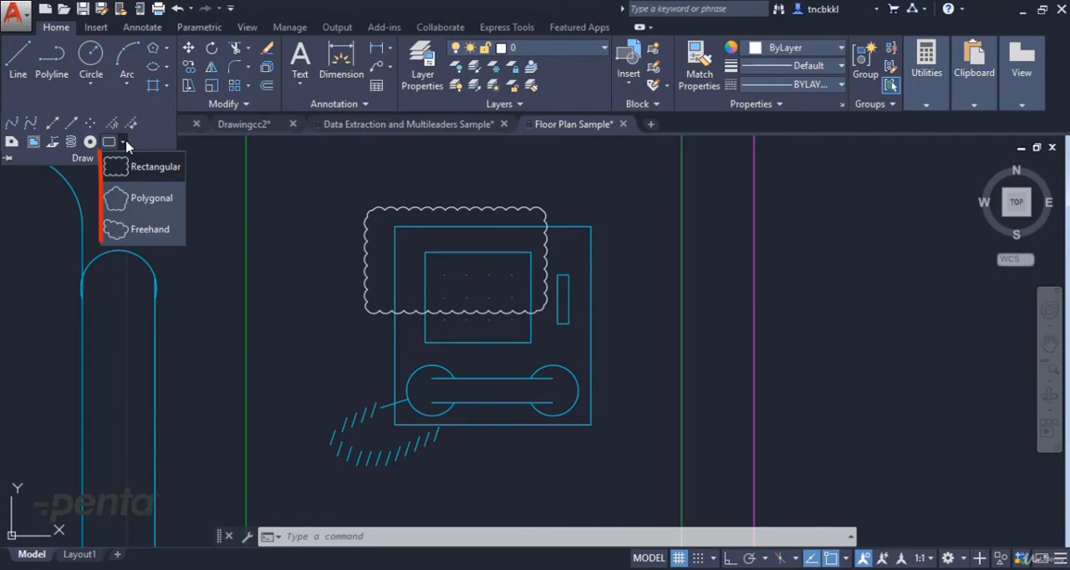
{"action": "left_click", "coordinate": [149, 166]}
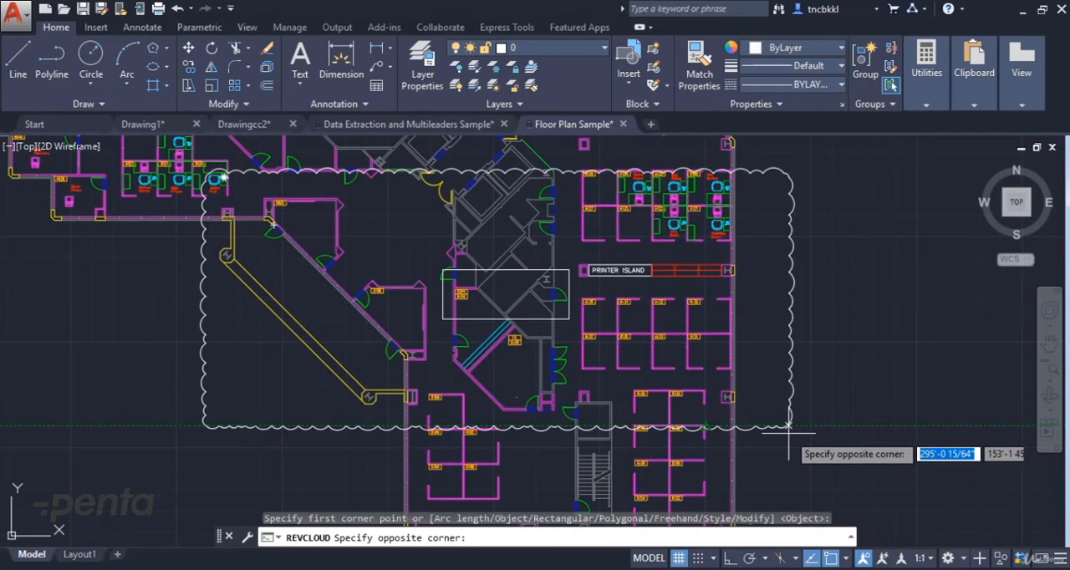
Finish the first cloud's opposite corner and begin another rectangular revision cloud.
{"action": "left_click", "coordinate": [784, 431]}
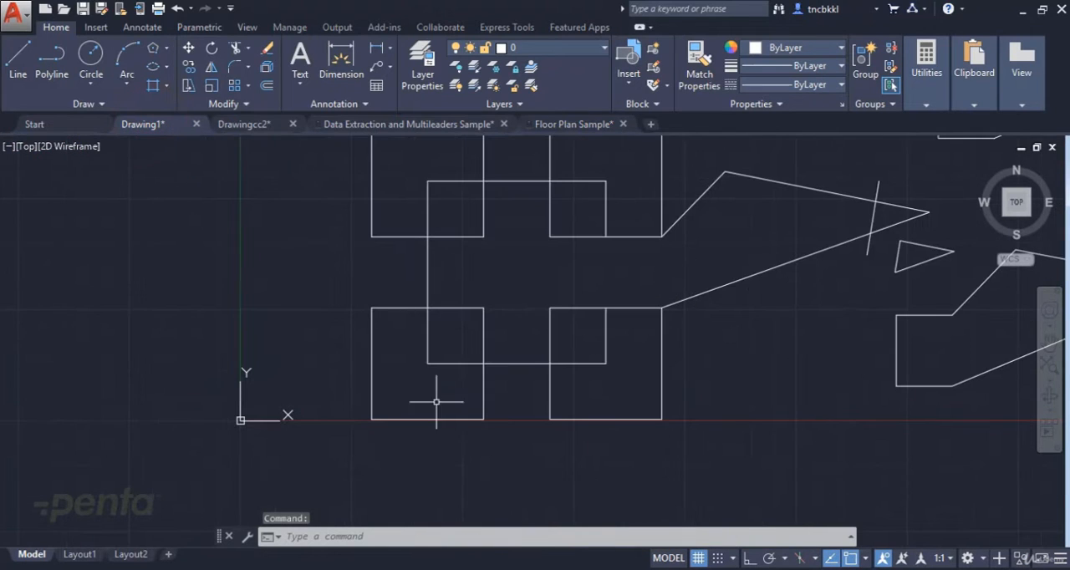
{"action": "left_click", "coordinate": [86, 104]}
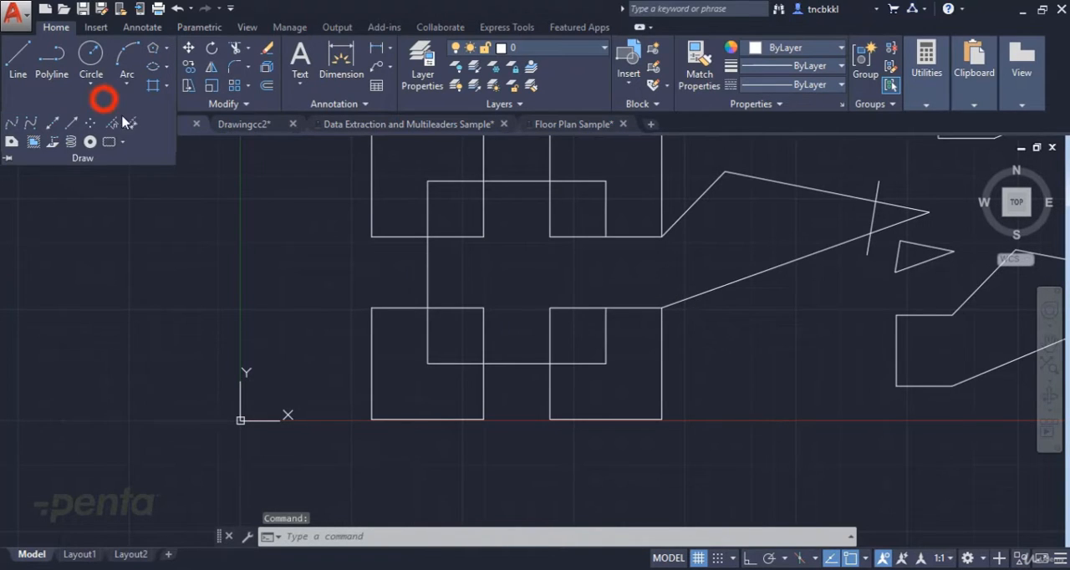
{"action": "left_click", "coordinate": [111, 141]}
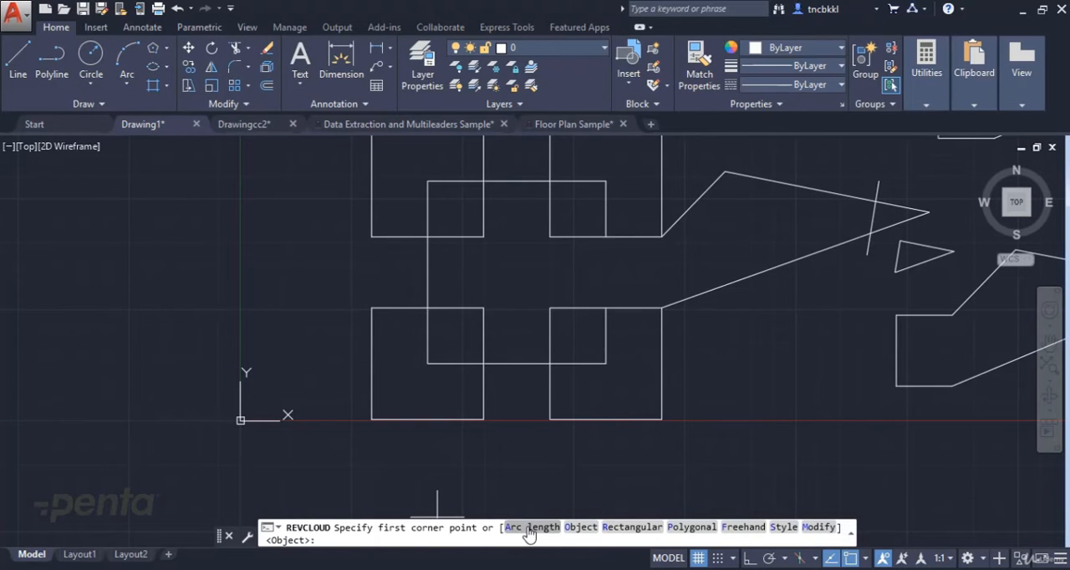
Set the cloud's arc lengths to 0.5 minimum and 1.5 maximum.
{"action": "left_click", "coordinate": [532, 528]}
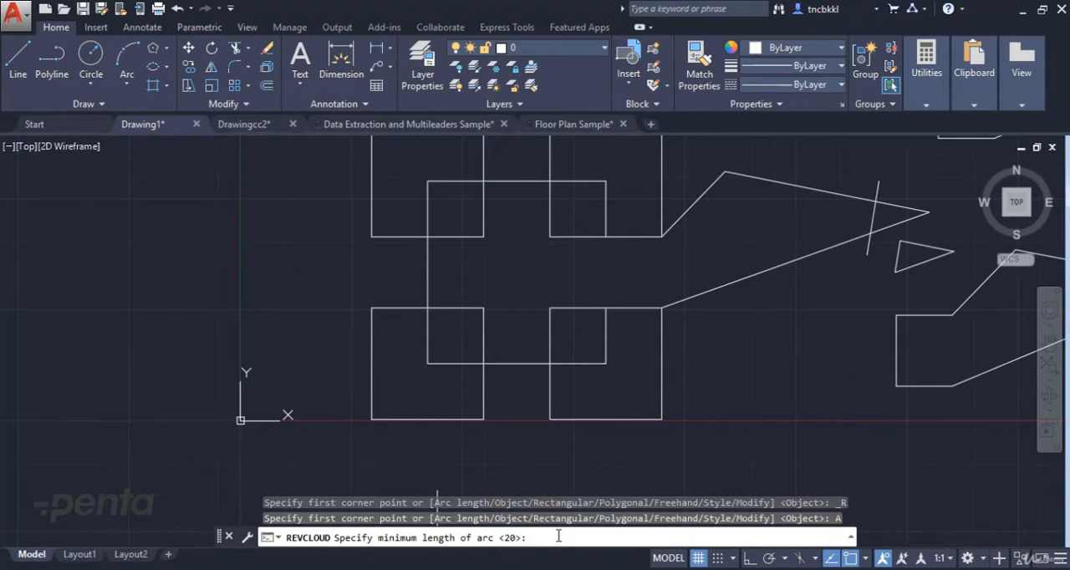
{"action": "type", "text": "0"}
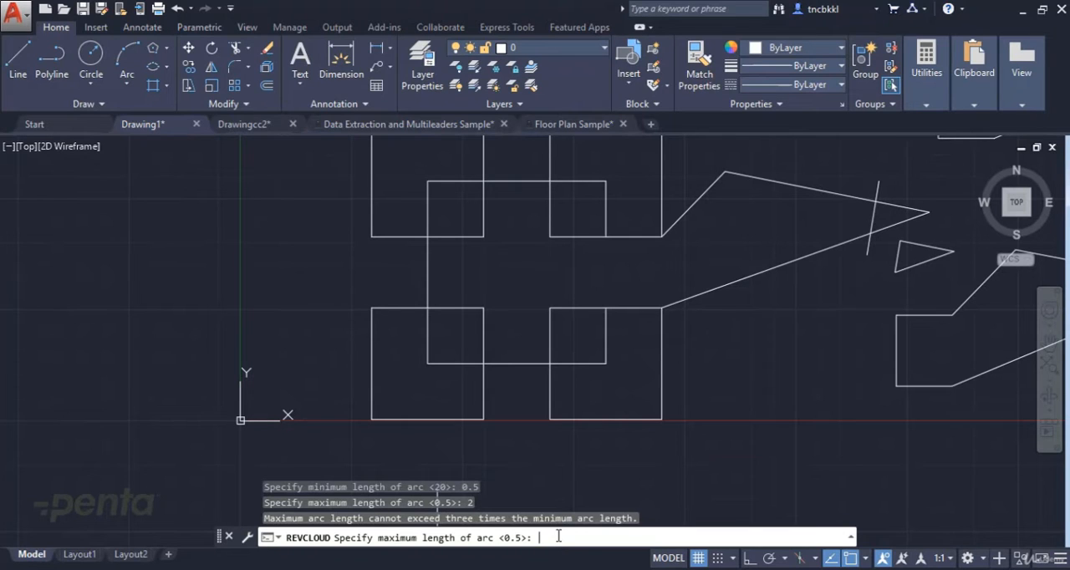
{"action": "type", "text": "1."}
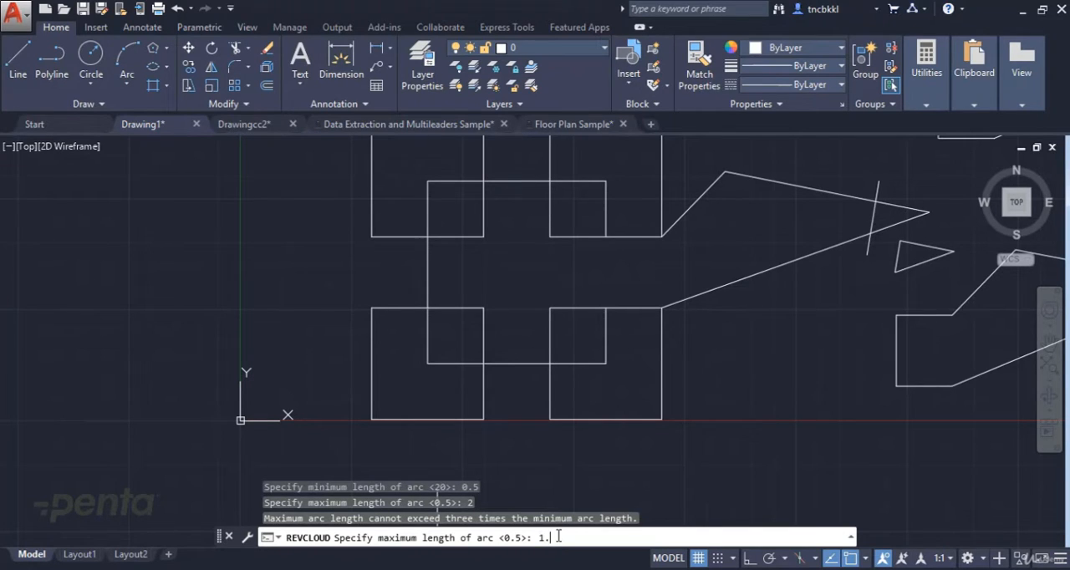
{"action": "key", "text": "Enter"}
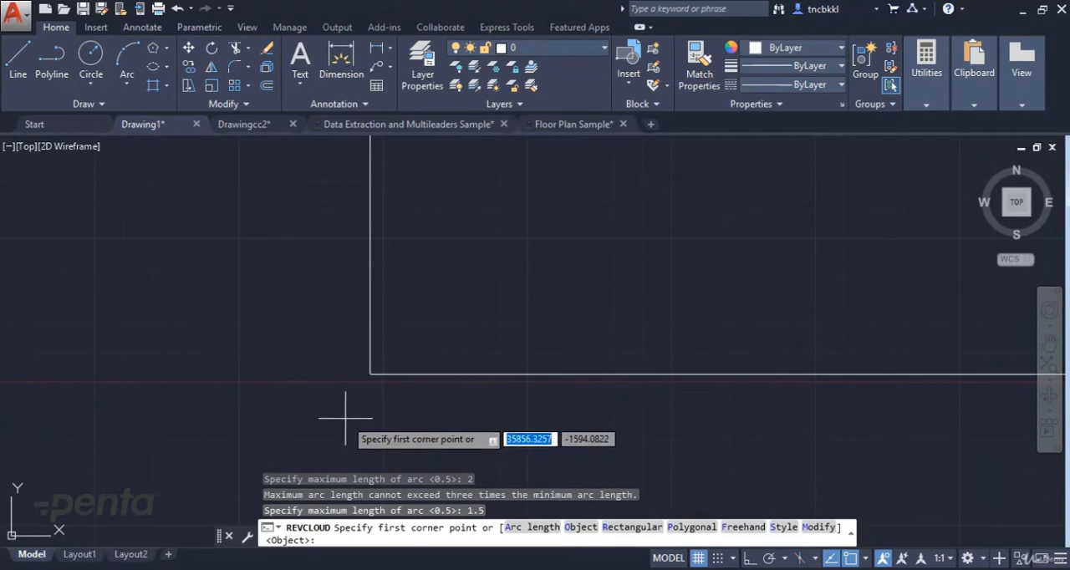
Place the first corner of the small-arc rectangular cloud.
{"action": "left_click", "coordinate": [346, 418]}
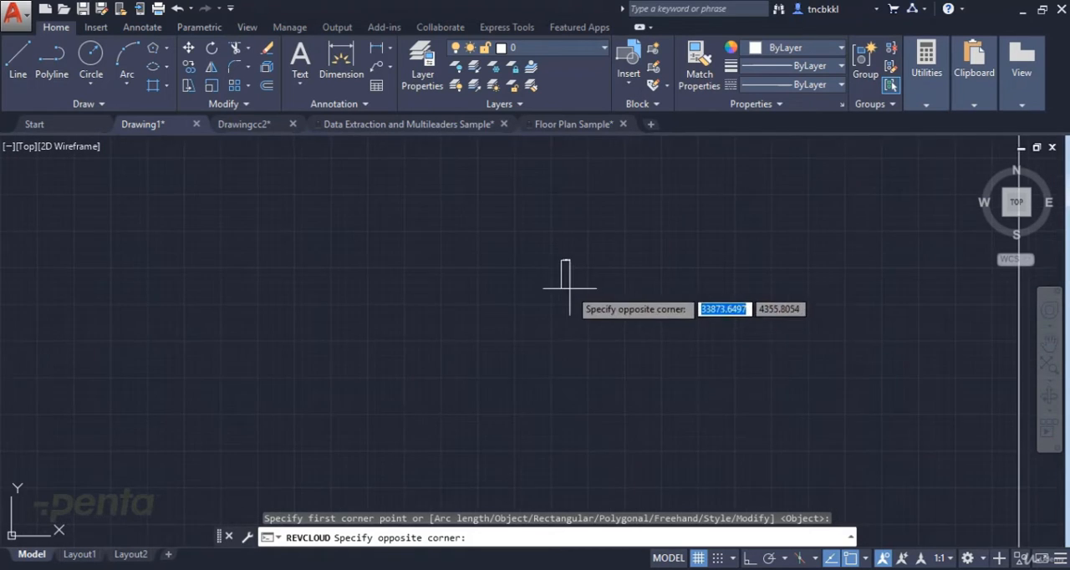
{"action": "mouse_move", "coordinate": [544, 295]}
{"action": "type", "text": "15"}
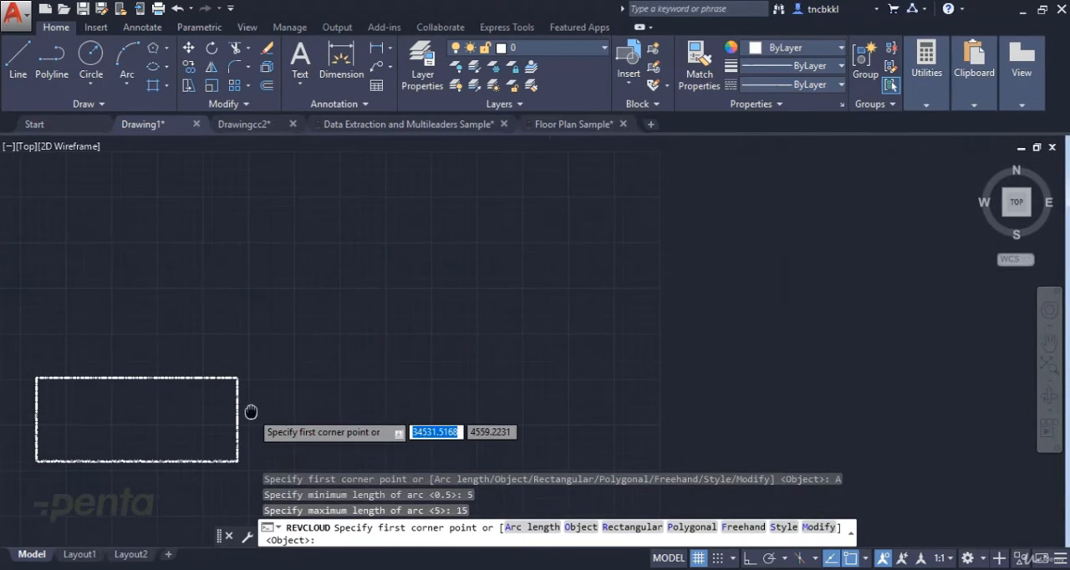
Place the first corner of the larger 5–15 arc cloud beside the first.
{"action": "left_click", "coordinate": [293, 294]}
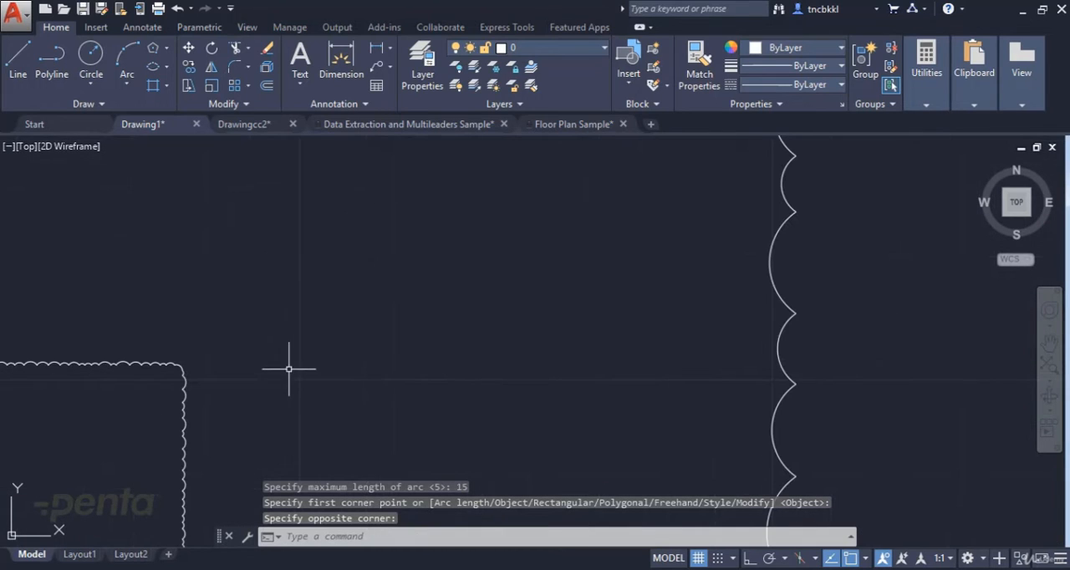
{"action": "mouse_move", "coordinate": [793, 312]}
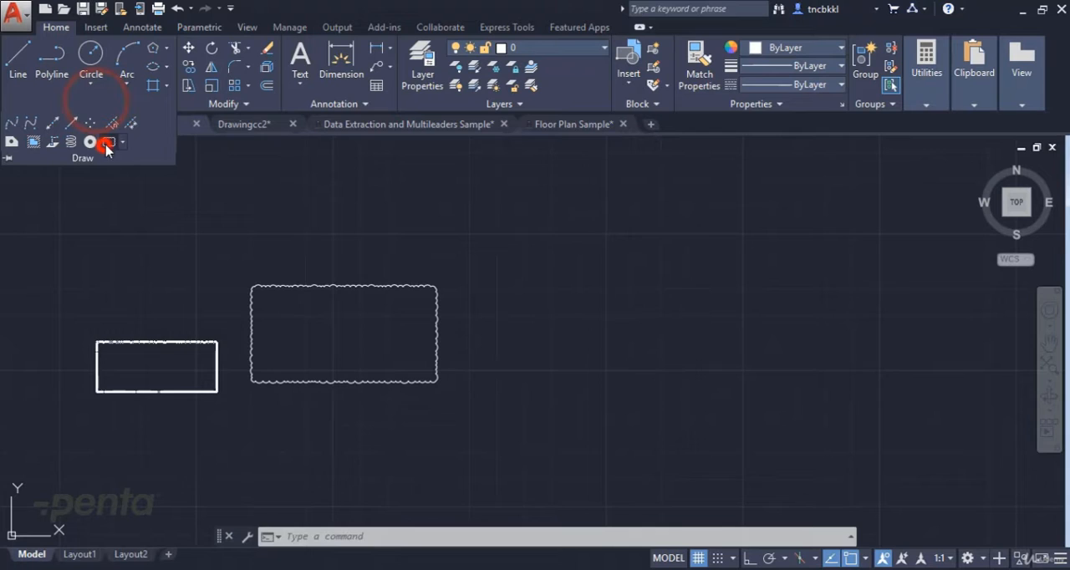
Start another rectangular cloud with arc lengths of 10 minimum and 40 maximum.
{"action": "left_click", "coordinate": [106, 143]}
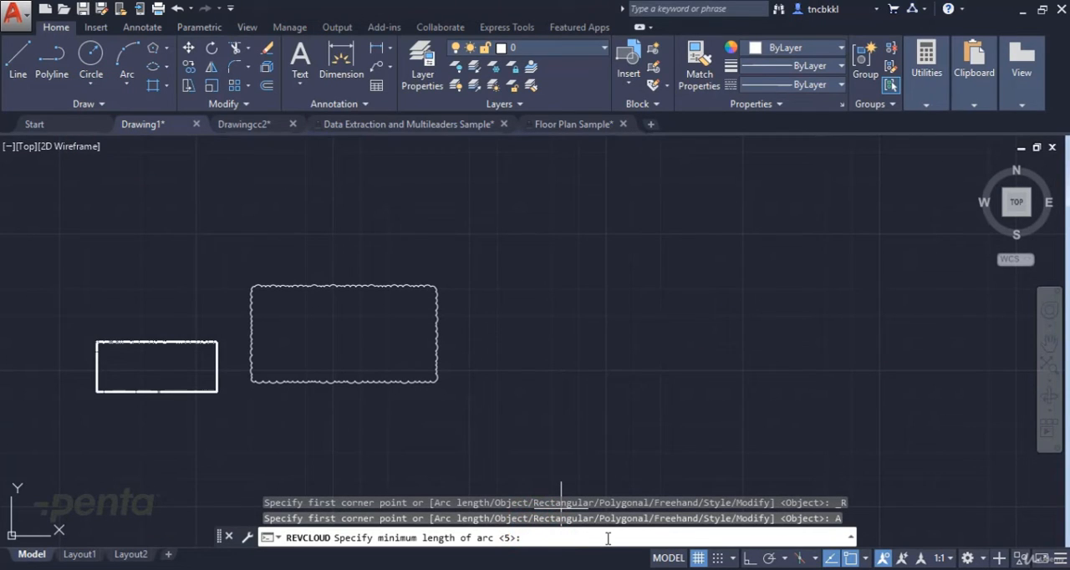
{"action": "type", "text": "10"}
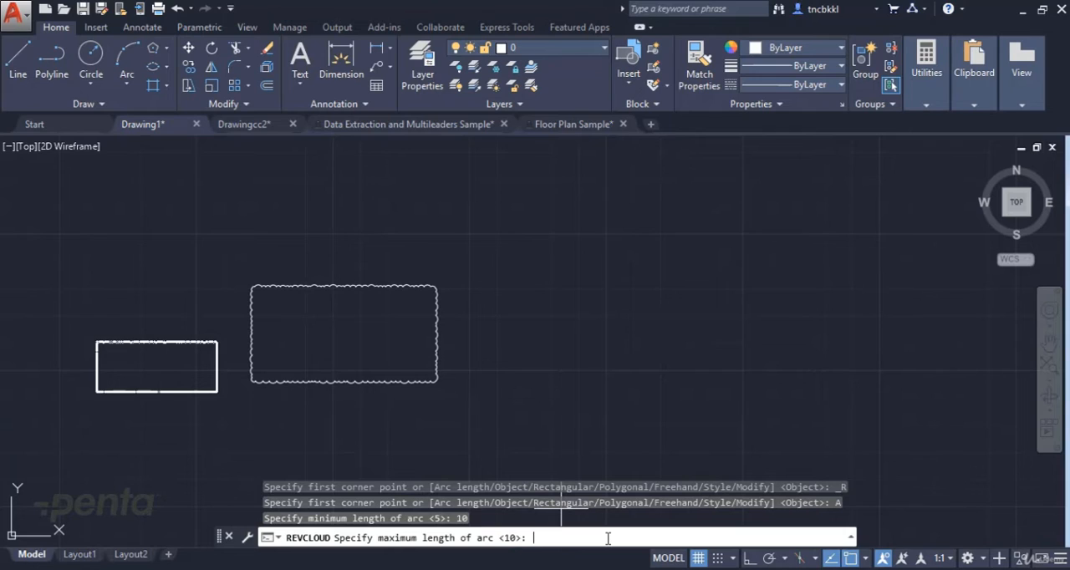
{"action": "type", "text": "40"}
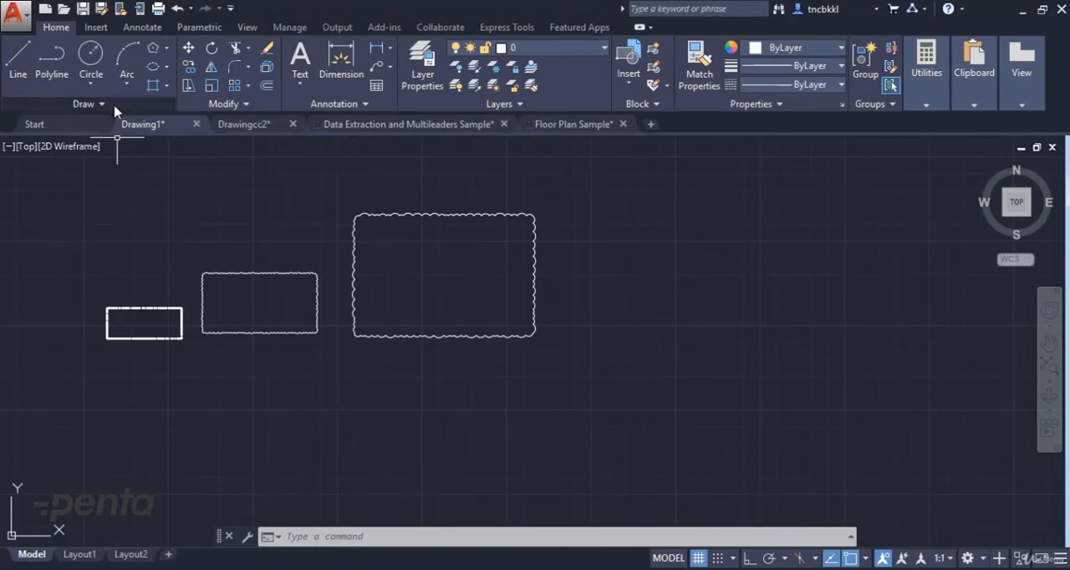
{"action": "left_click", "coordinate": [81, 103]}
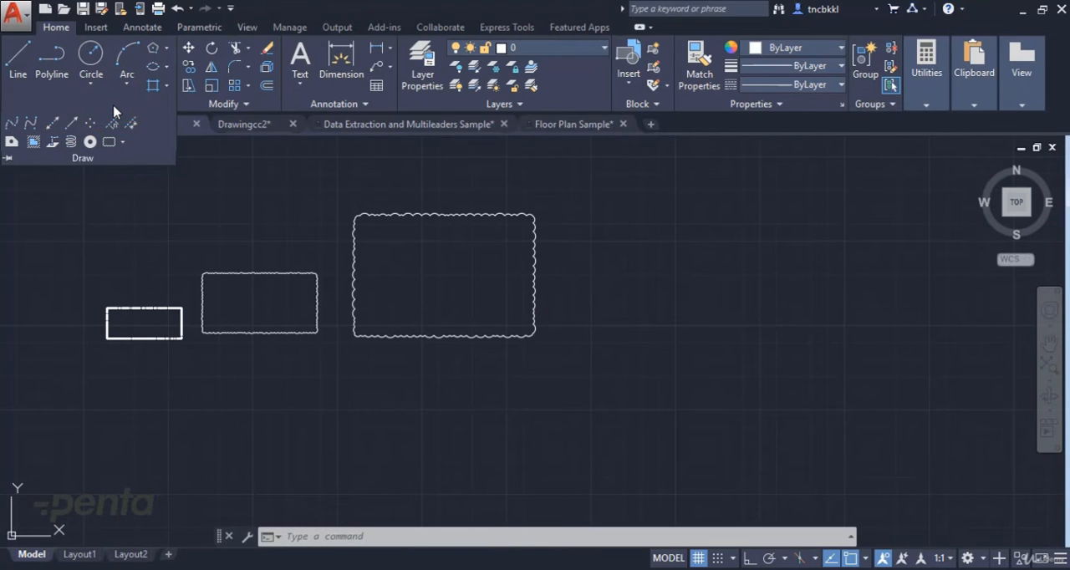
Show the Revision Cloud shape options for the small clouds.
{"action": "left_click", "coordinate": [123, 141]}
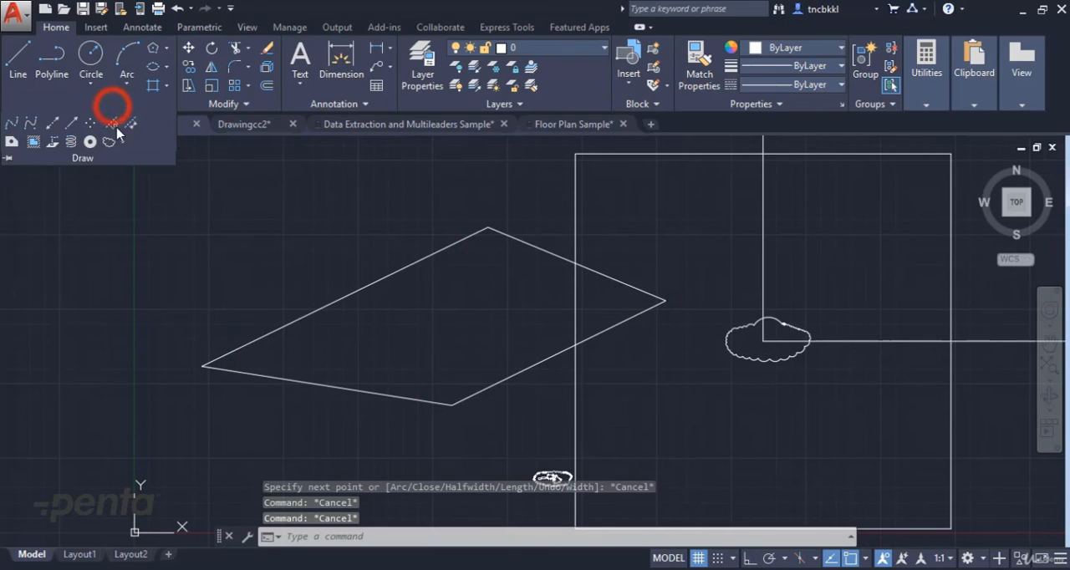
Choose the cloud mode from the Revision Cloud dropdown for the long cloud.
{"action": "left_click", "coordinate": [120, 141]}
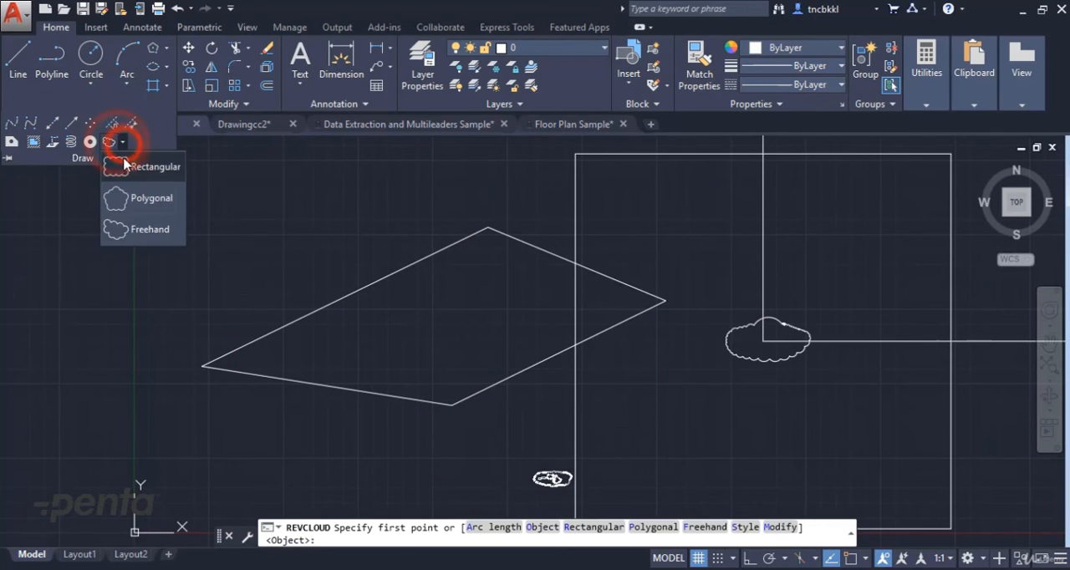
{"action": "left_click", "coordinate": [154, 166]}
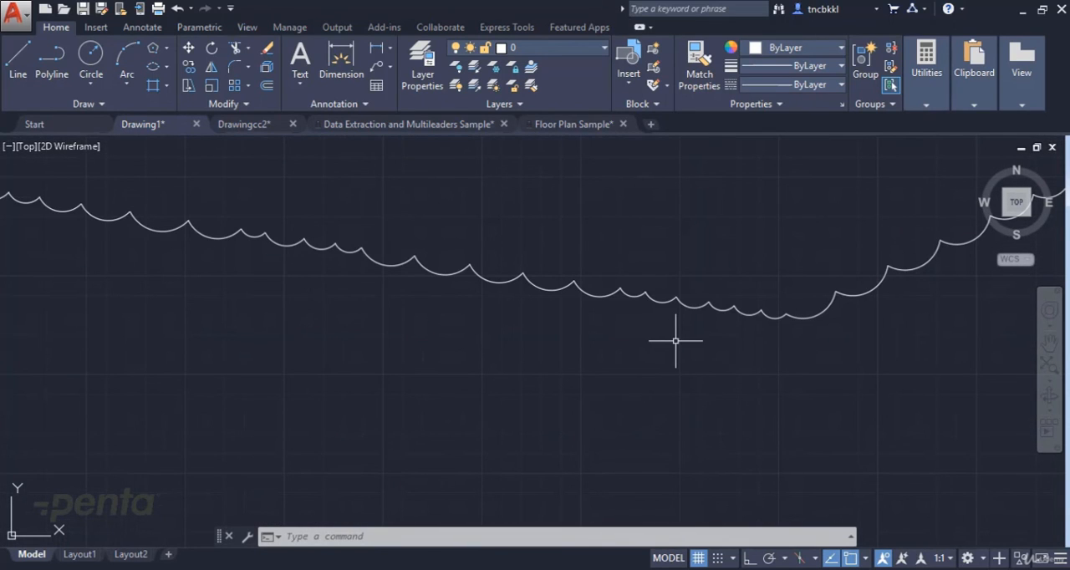
{"action": "mouse_move", "coordinate": [674, 342]}
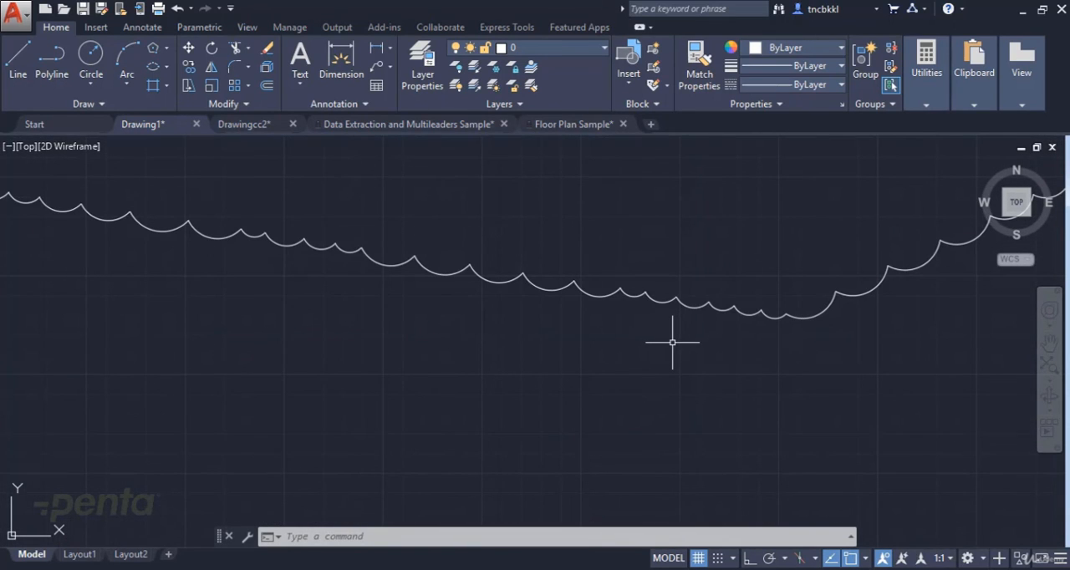